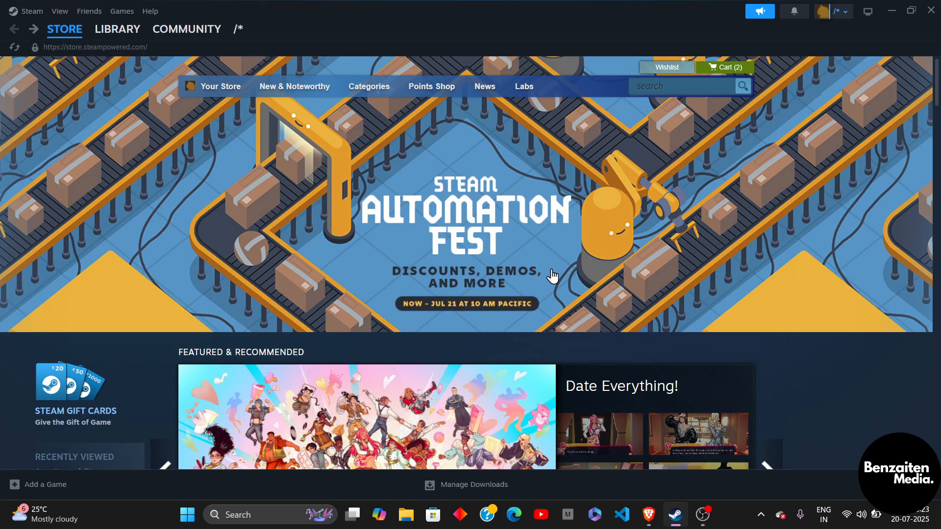
pyautogui.moveTo(709, 107)
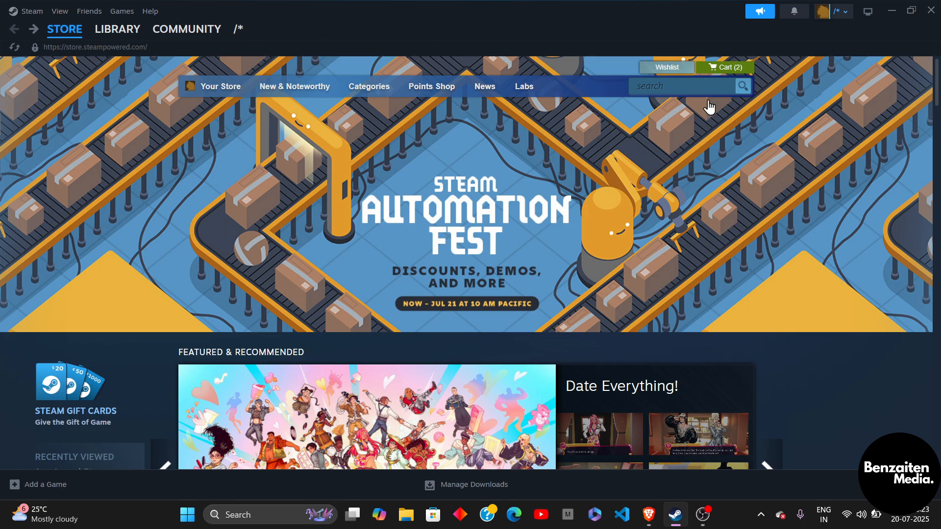
# Step: Search the Steam store for "mine" to list Minecraft suggestions
pyautogui.click(684, 86)
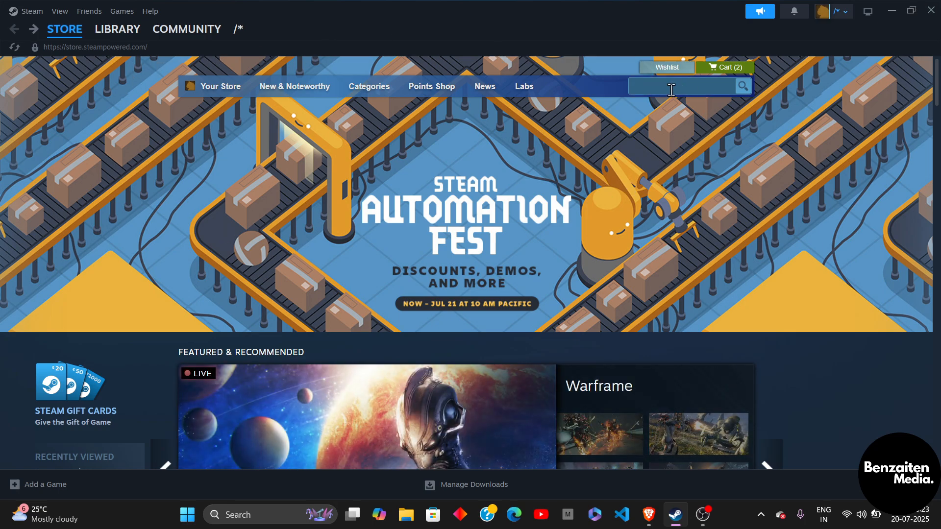
pyautogui.write('minecra')
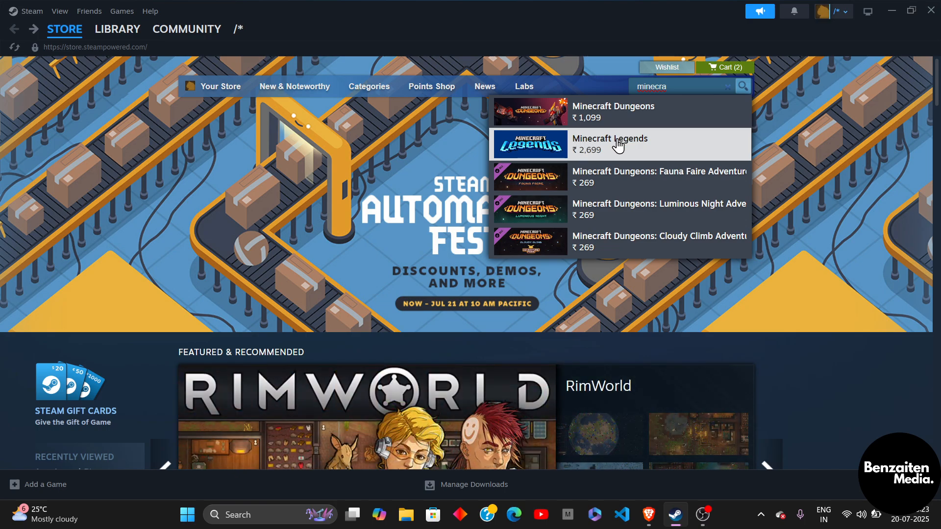
pyautogui.moveTo(618, 113)
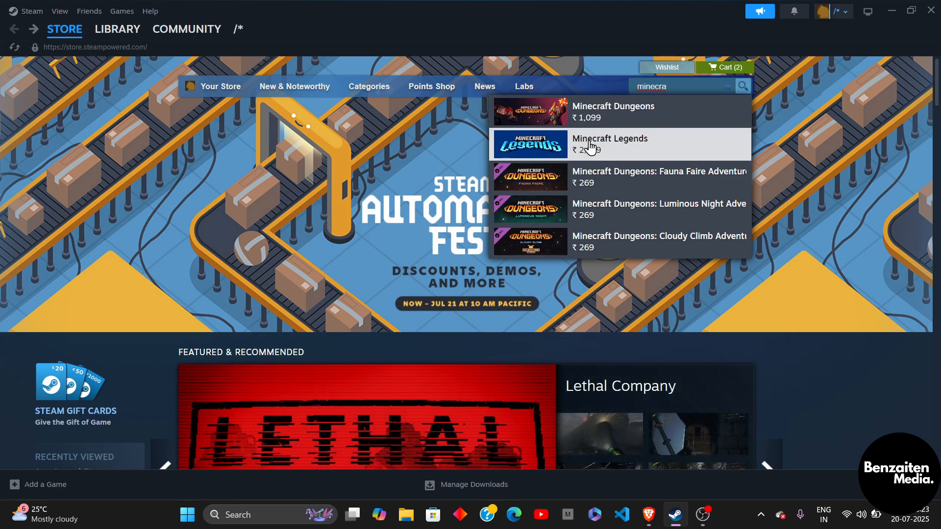
# Step: Open the Minecraft Legends store page and scroll to its Buy section
pyautogui.click(609, 144)
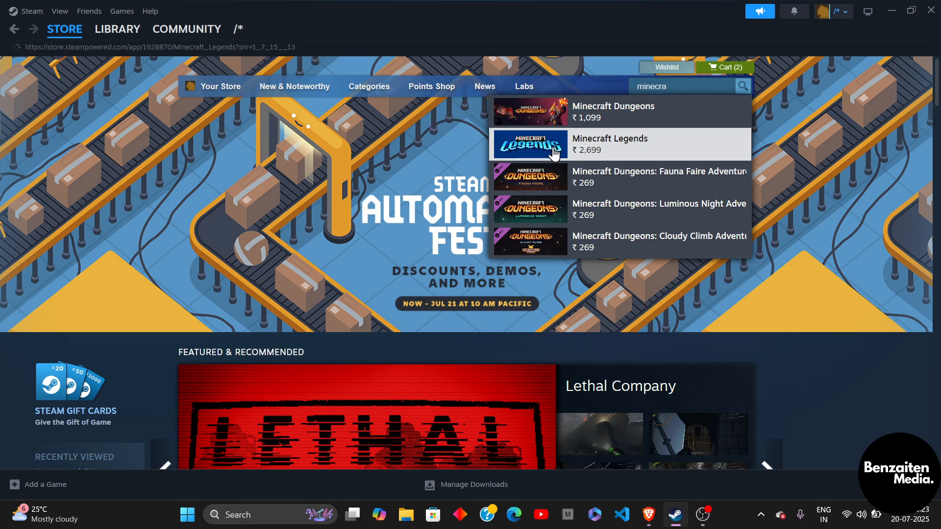
pyautogui.click(609, 144)
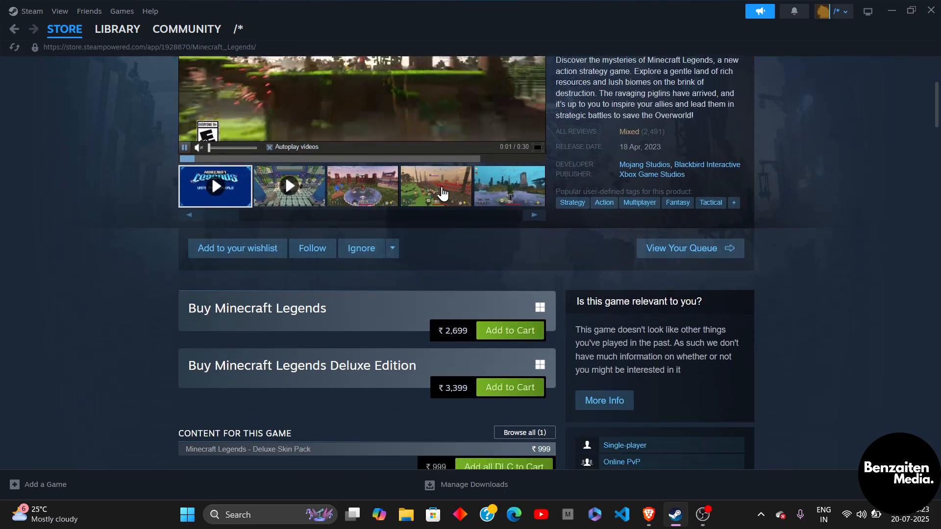
pyautogui.scroll(-3)
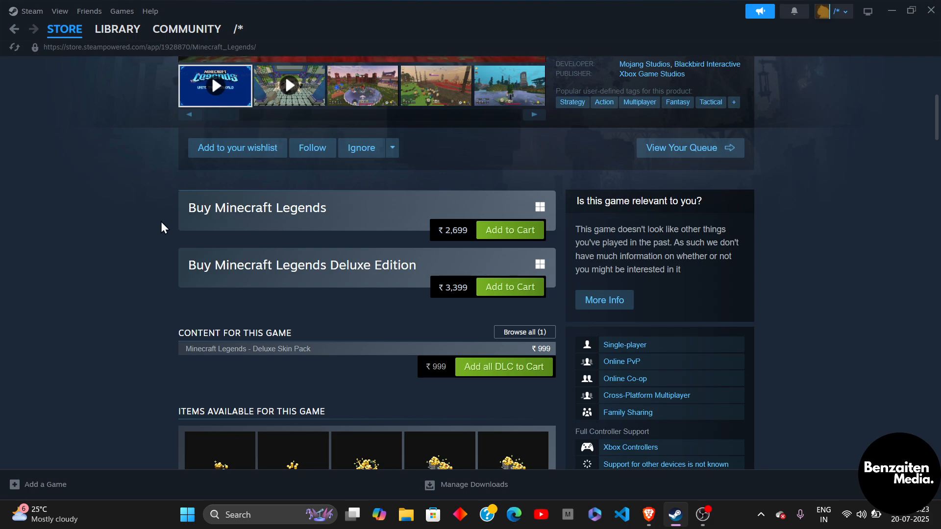
pyautogui.moveTo(254, 212)
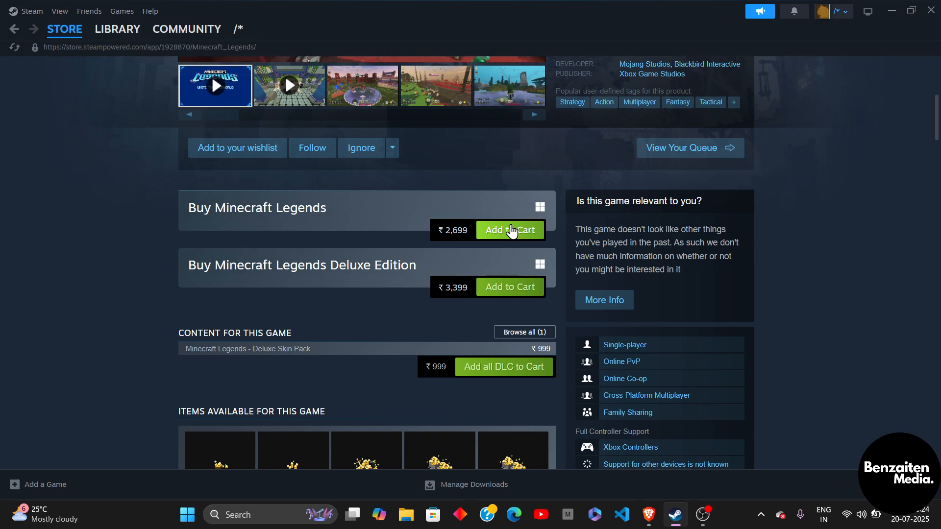
# Step: Add standard Minecraft Legends to the cart and view the three-item cart
pyautogui.click(510, 230)
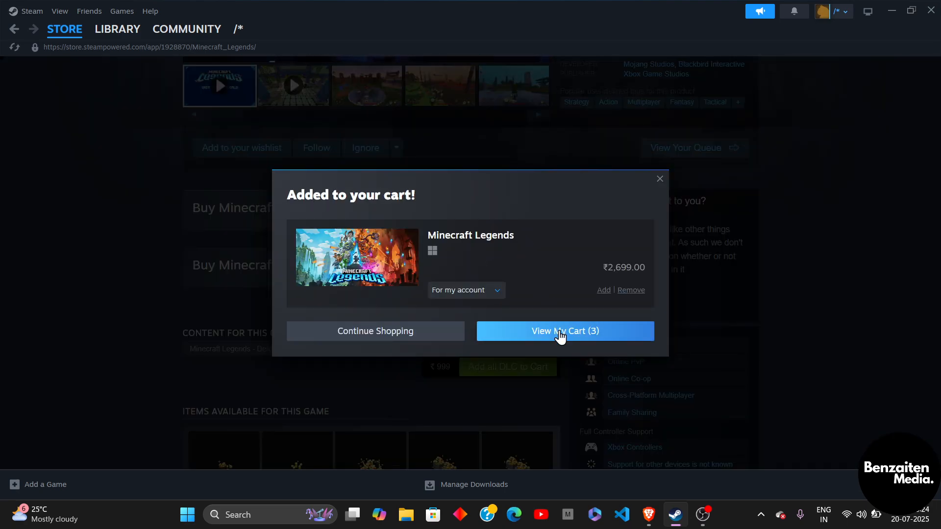
pyautogui.click(564, 330)
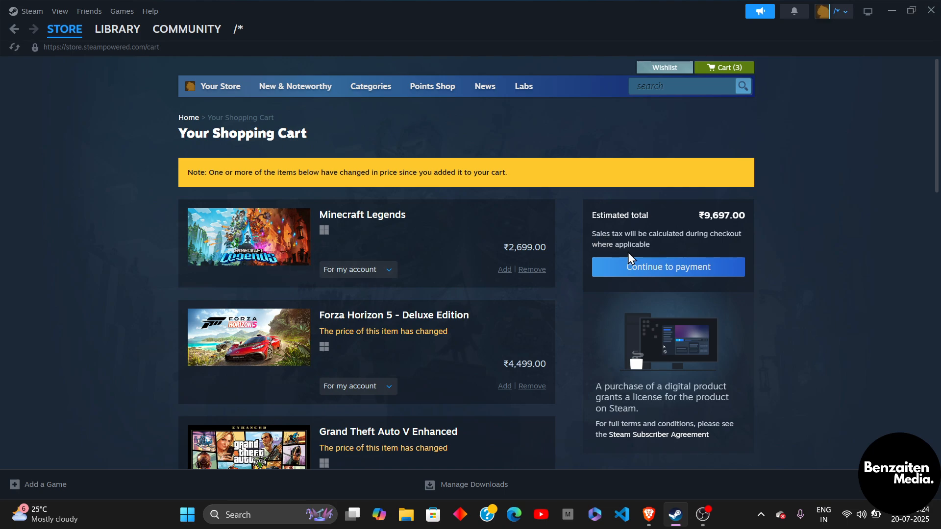
pyautogui.click(667, 267)
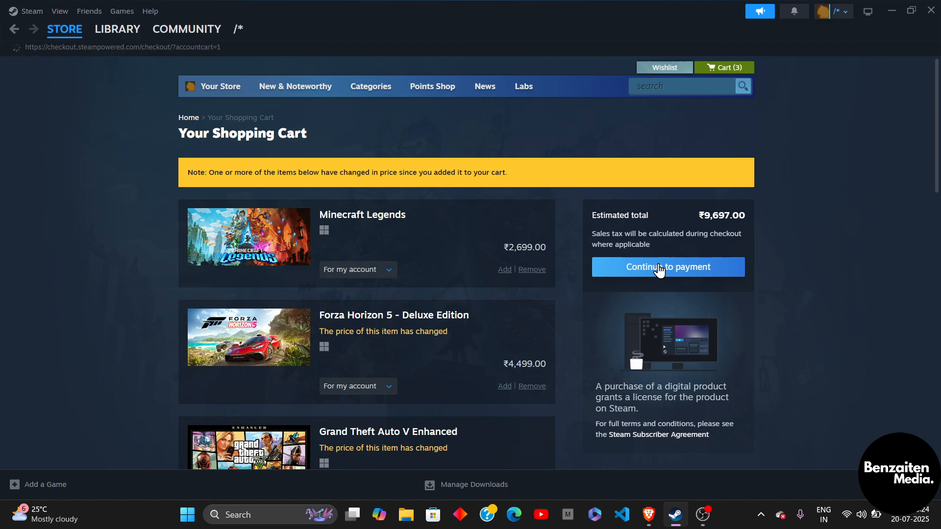
pyautogui.click(667, 267)
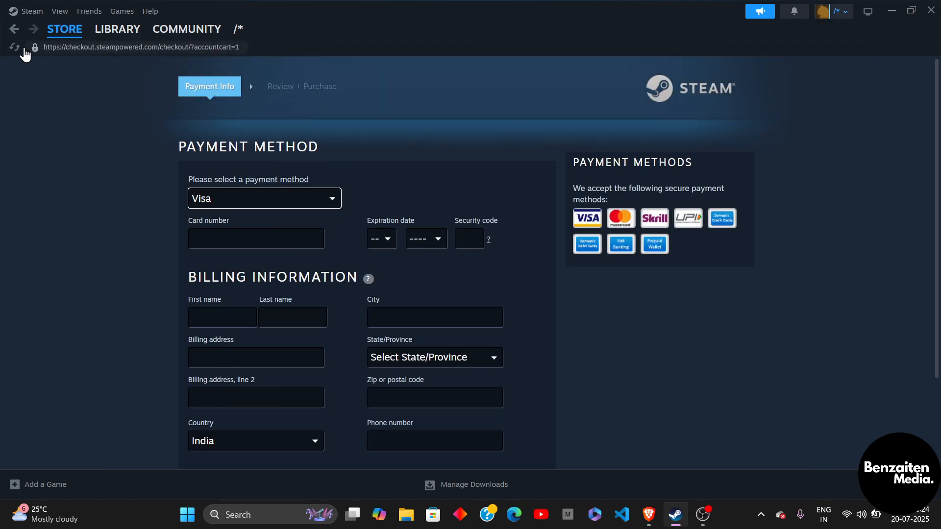
pyautogui.click(13, 29)
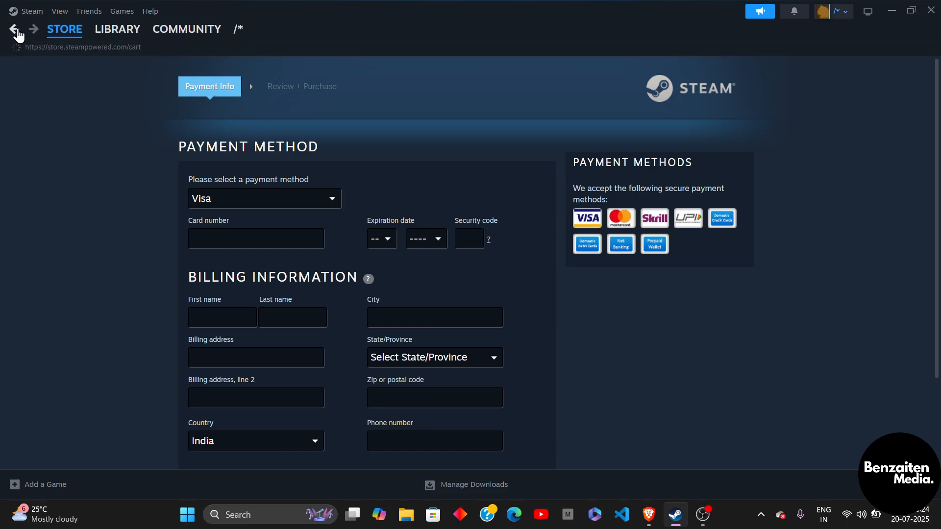
pyautogui.click(14, 29)
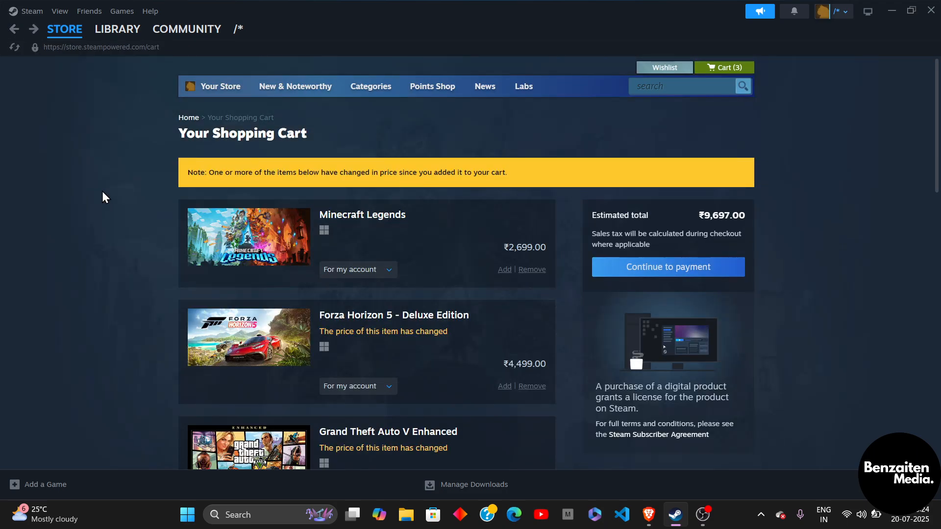